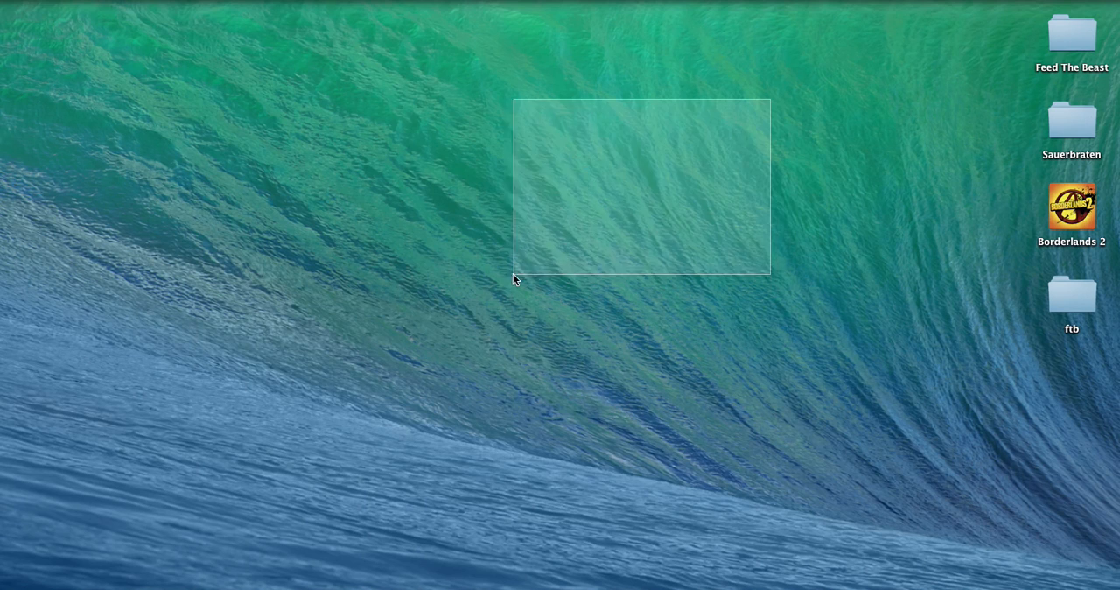
Step: Open the Feed The Beast desktop folder and select FTB_Launcher.jar
{"action": "left_click_drag", "start_coordinate": [514, 280], "coordinate": [462, 243]}
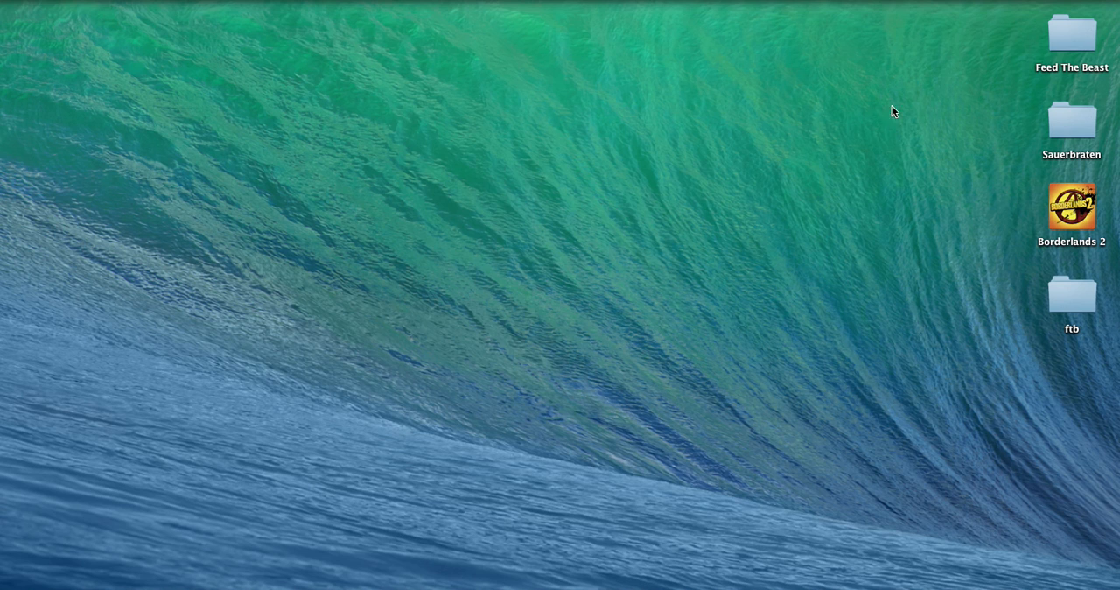
{"action": "mouse_move", "coordinate": [1075, 40]}
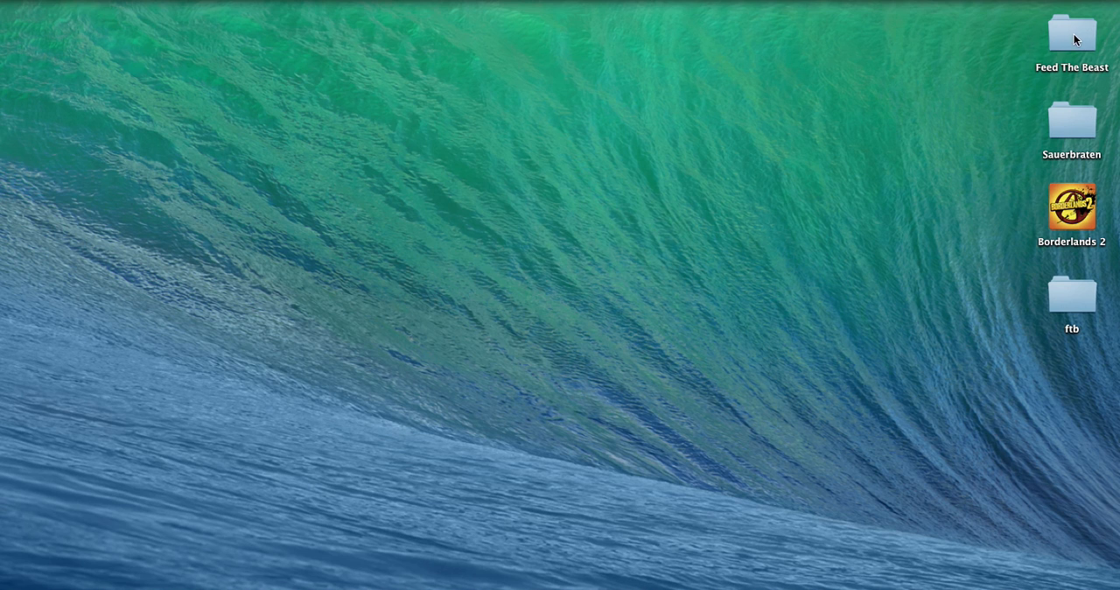
{"action": "double_click", "coordinate": [1072, 35]}
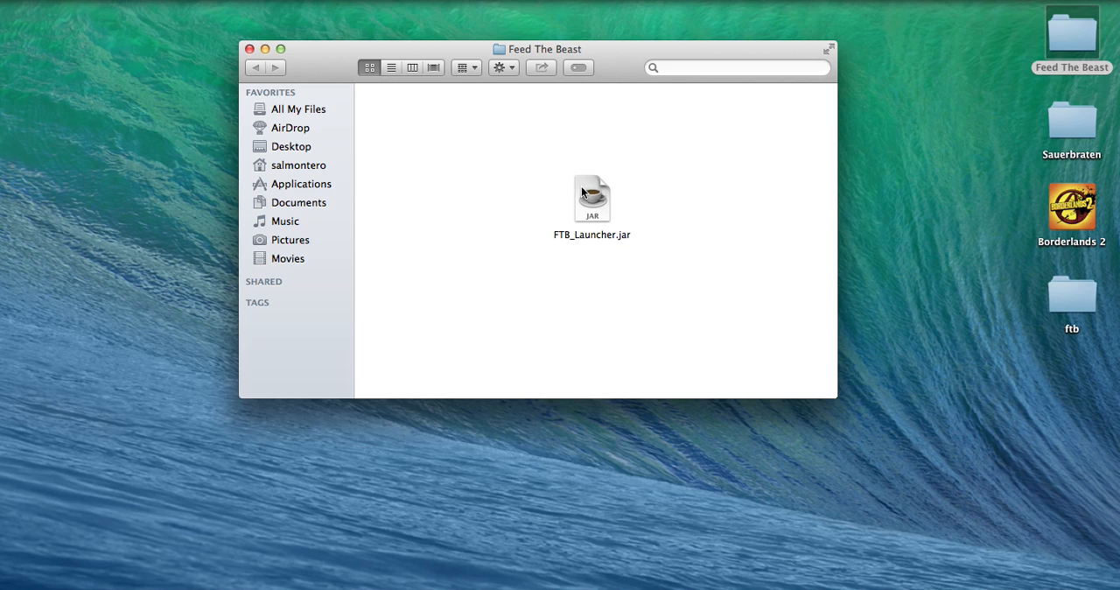
{"action": "left_click", "coordinate": [591, 199]}
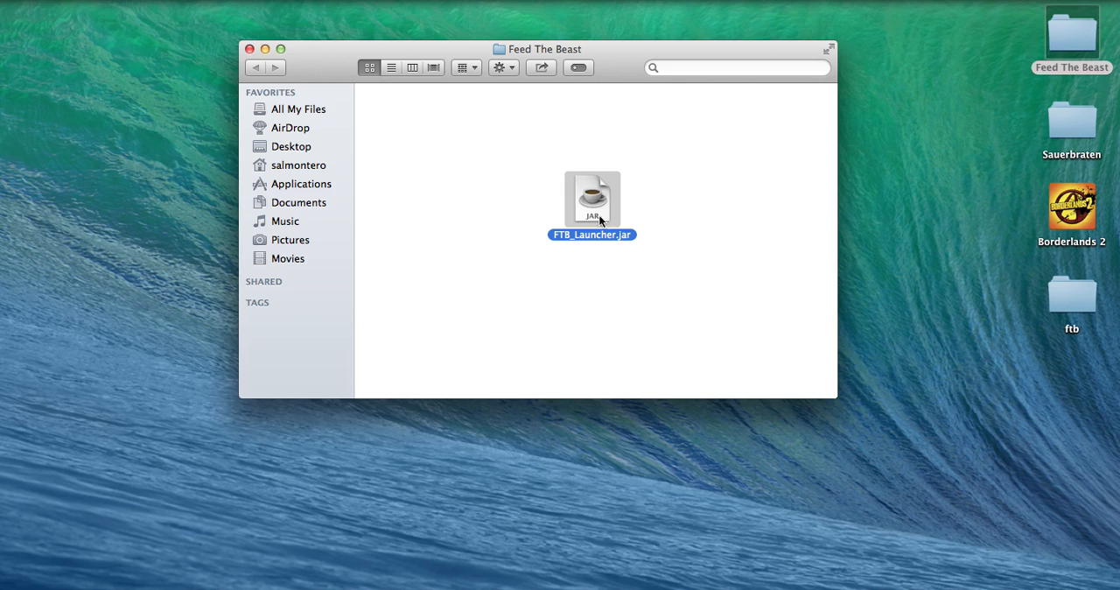
{"action": "mouse_move", "coordinate": [638, 217]}
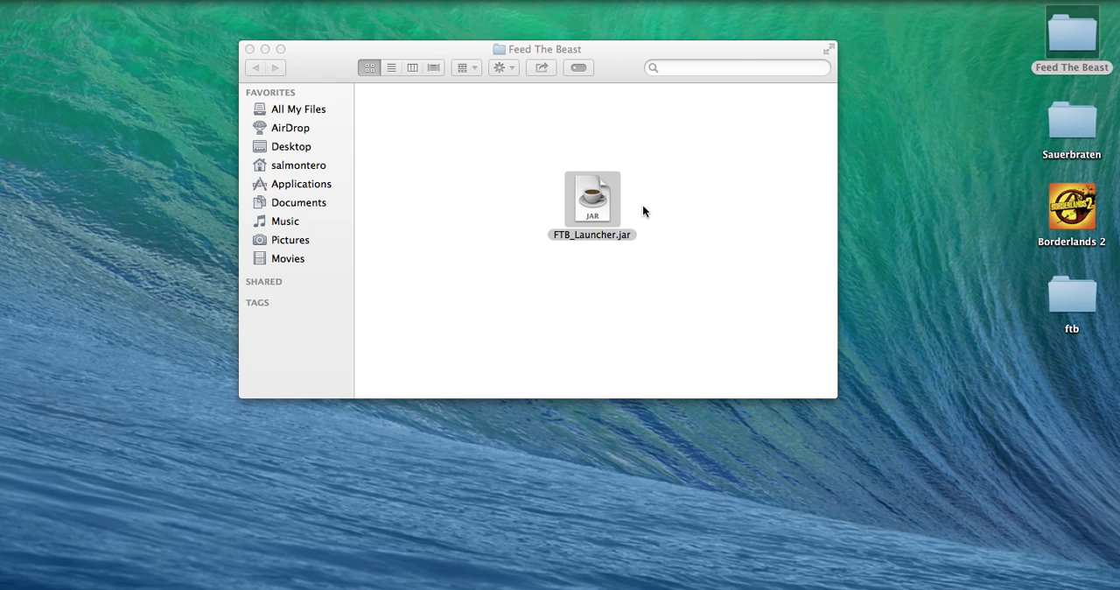
{"action": "mouse_move", "coordinate": [692, 273]}
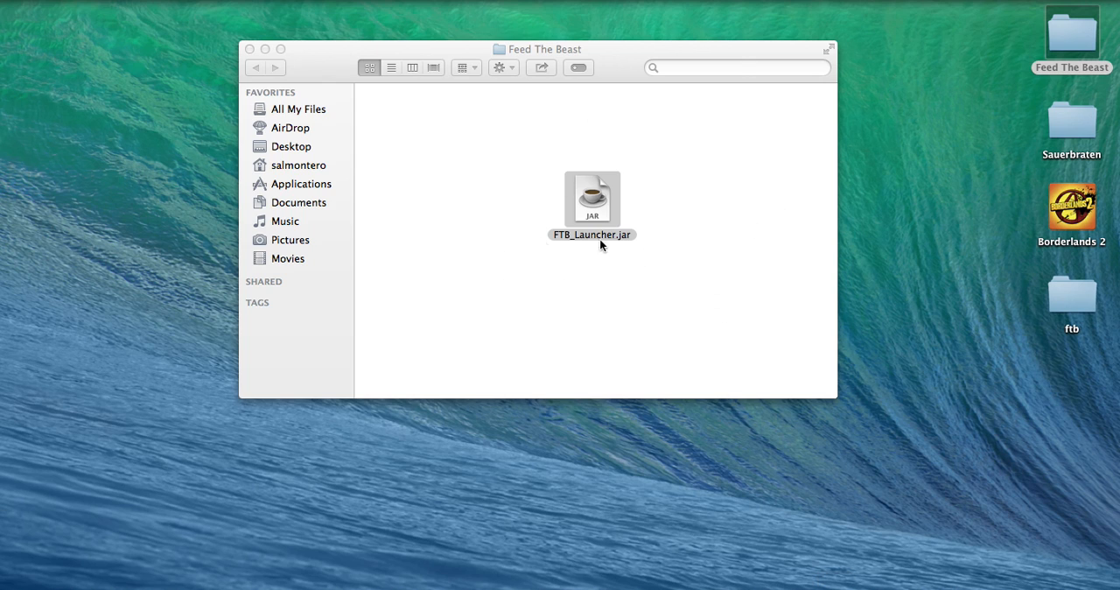
Step: Start Feed the Beast Launcher from FTB_Launcher.jar
{"action": "double_click", "coordinate": [592, 198]}
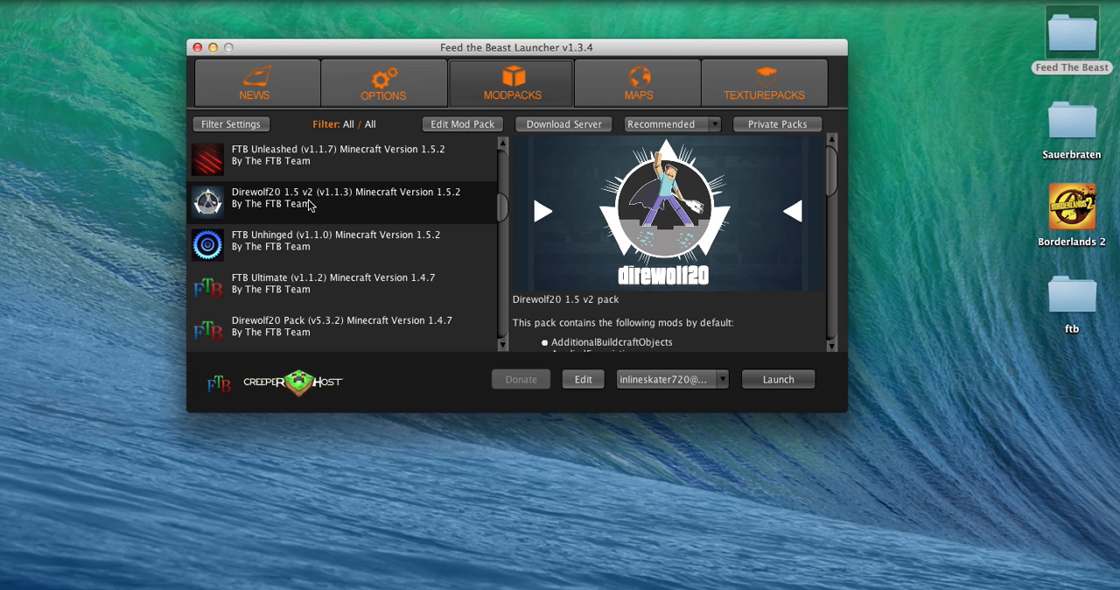
{"action": "mouse_move", "coordinate": [331, 217]}
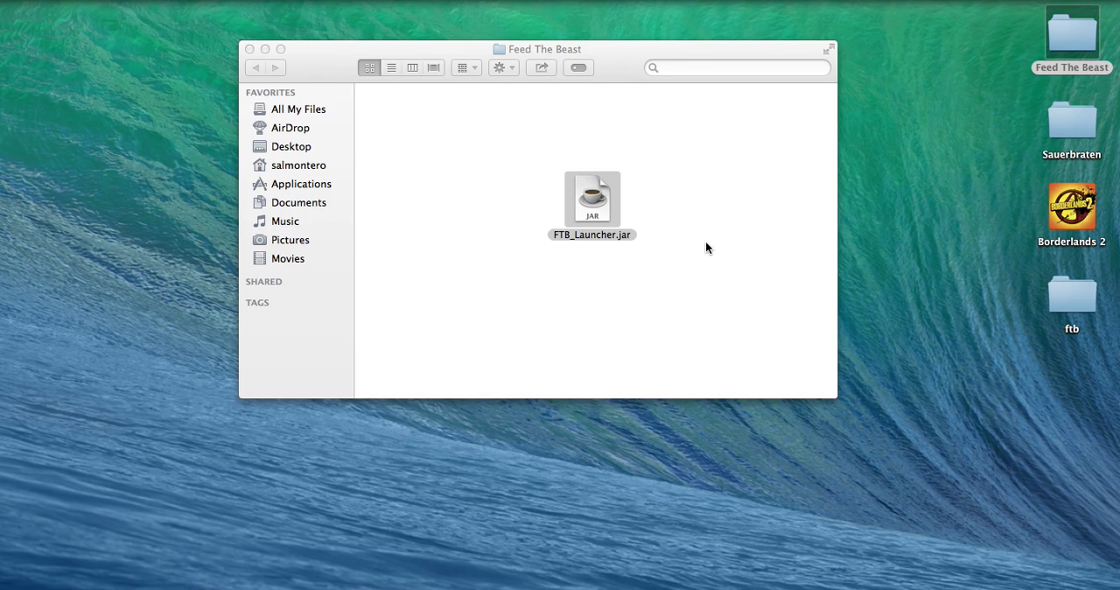
Step: Launch Direwolf20 1.5 v2 and let FML set up the Minecraft environment
{"action": "double_click", "coordinate": [592, 200]}
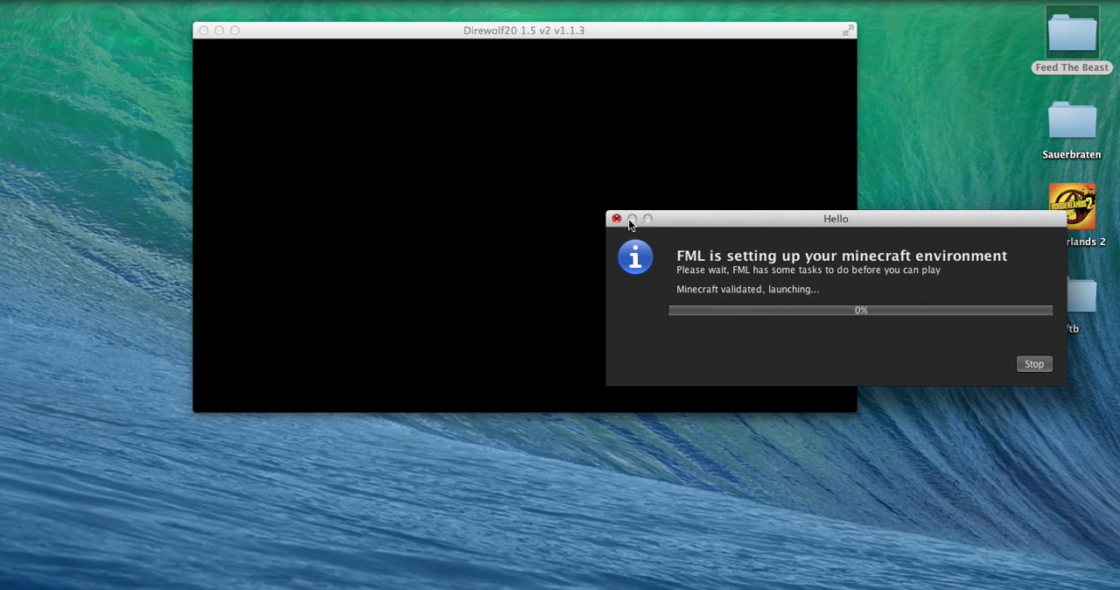
{"action": "mouse_move", "coordinate": [594, 173]}
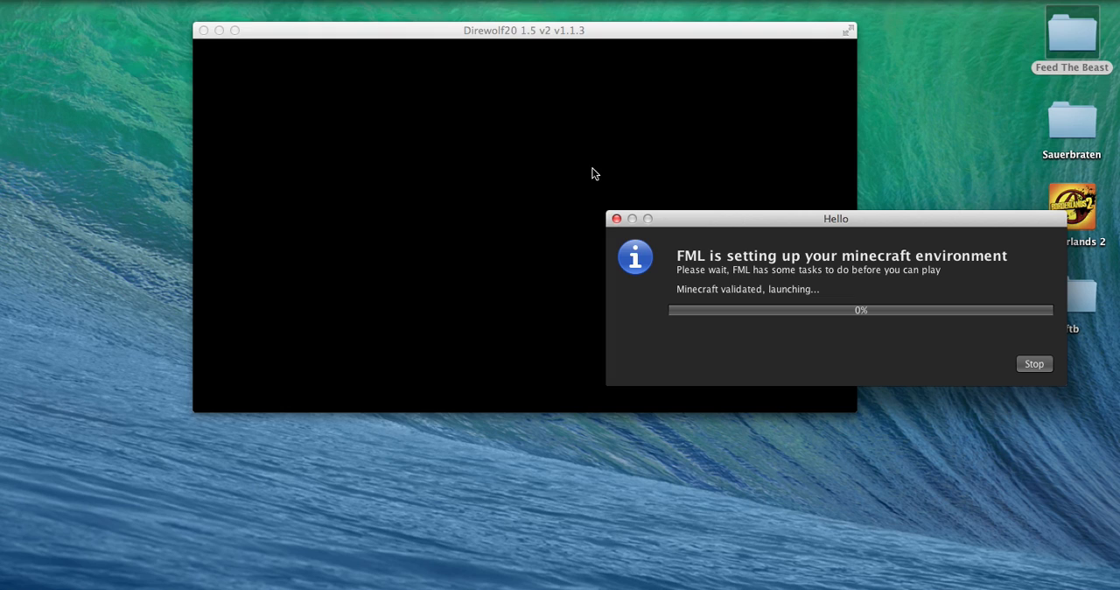
{"action": "mouse_move", "coordinate": [586, 183]}
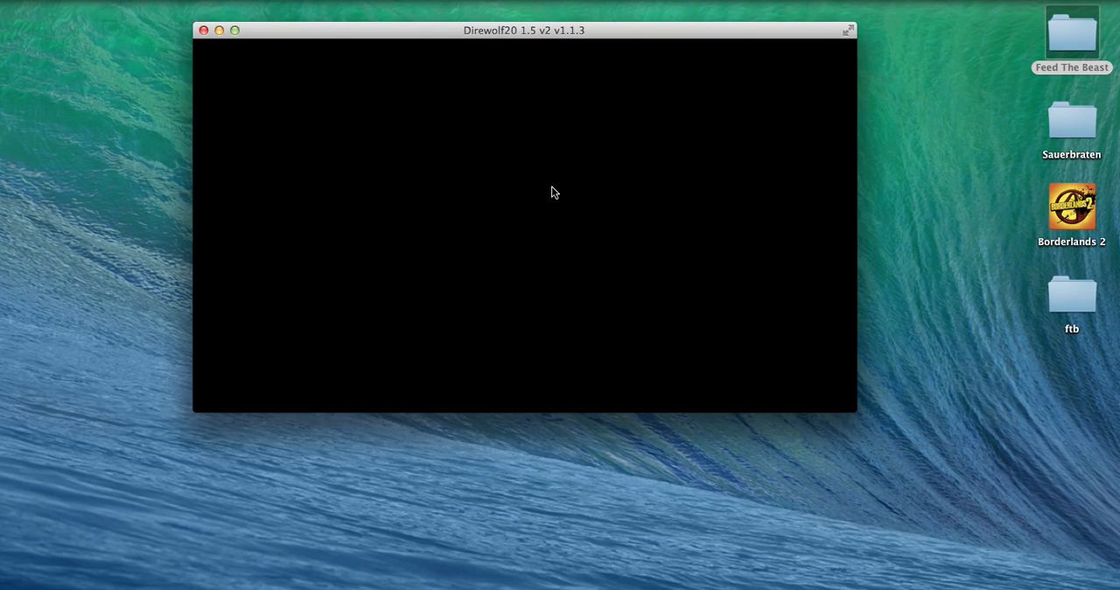
{"action": "mouse_move", "coordinate": [290, 196]}
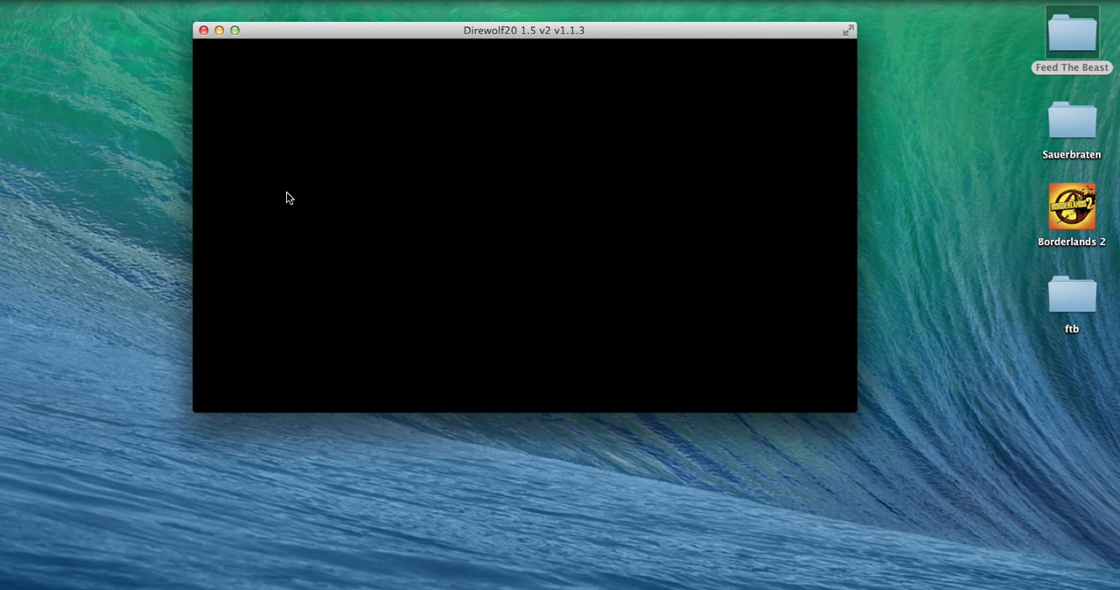
{"action": "mouse_move", "coordinate": [516, 113]}
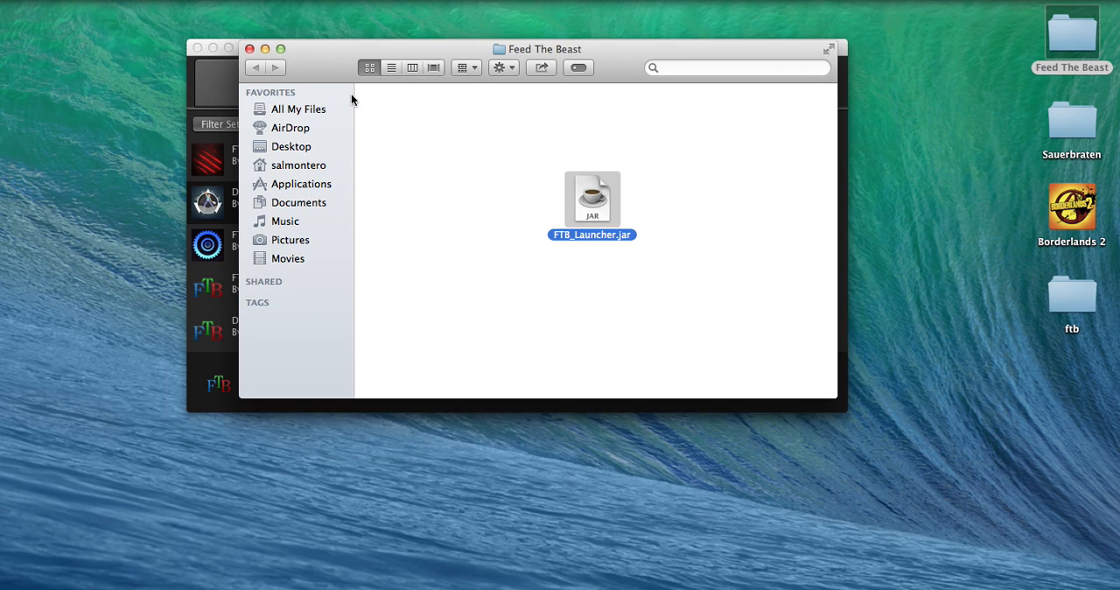
Step: Bring the launcher back to the front, reposition it, and open Terminal from the Dock
{"action": "double_click", "coordinate": [591, 199]}
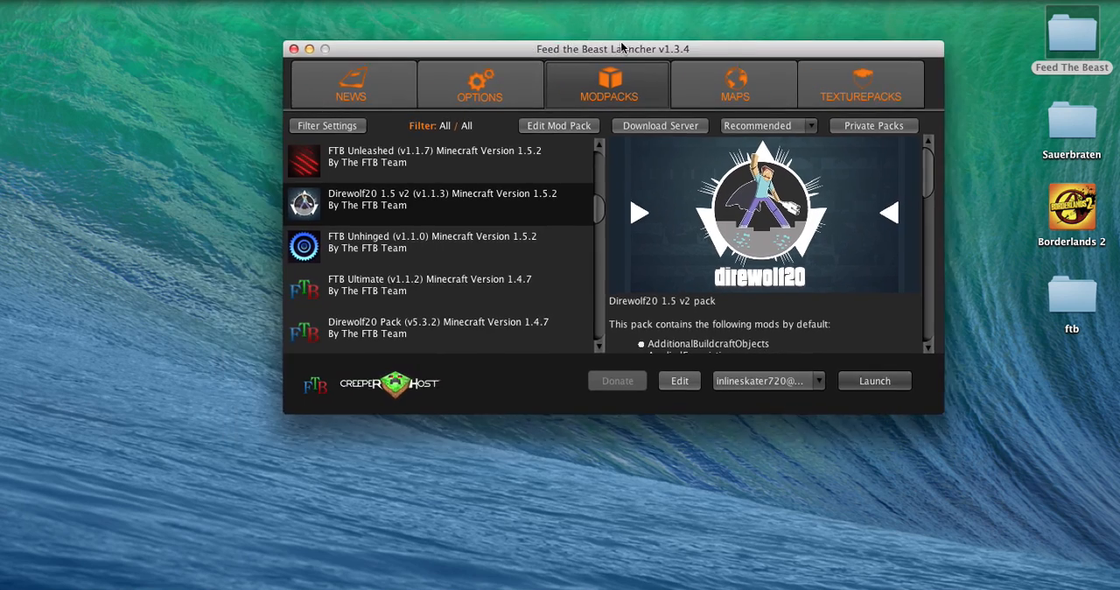
{"action": "left_click_drag", "start_coordinate": [613, 48], "coordinate": [525, 188]}
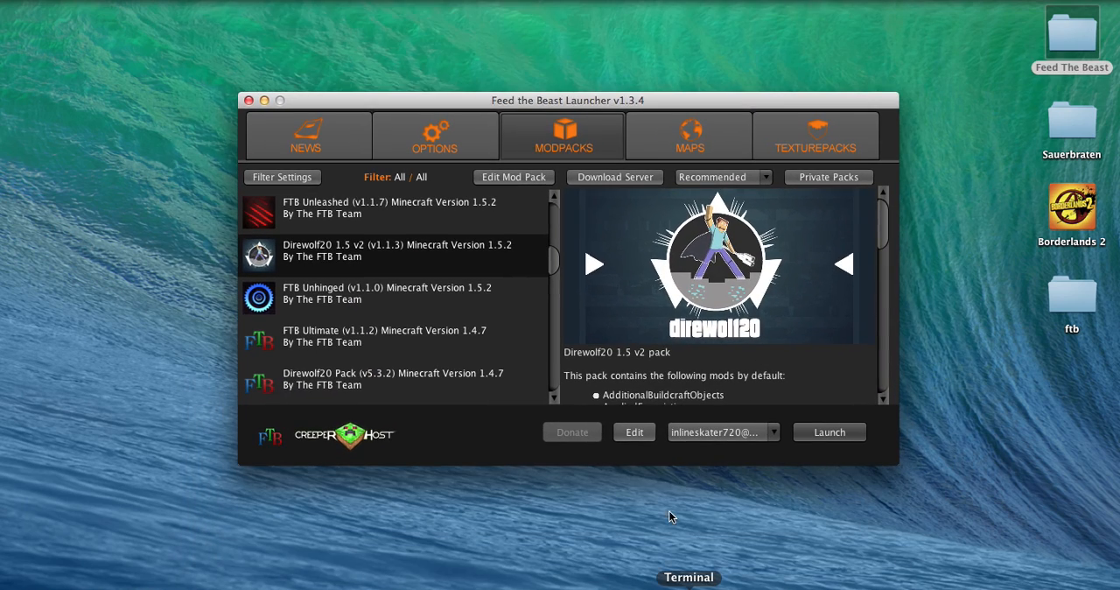
{"action": "left_click", "coordinate": [689, 577]}
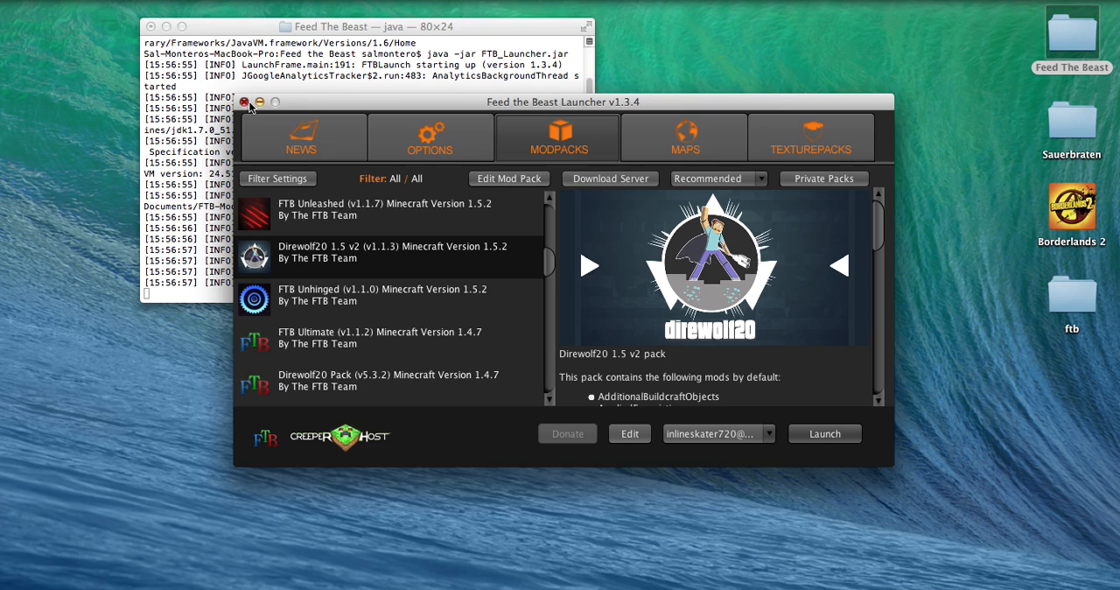
Step: Close the launcher window and confirm ending the running java process
{"action": "left_click", "coordinate": [245, 102]}
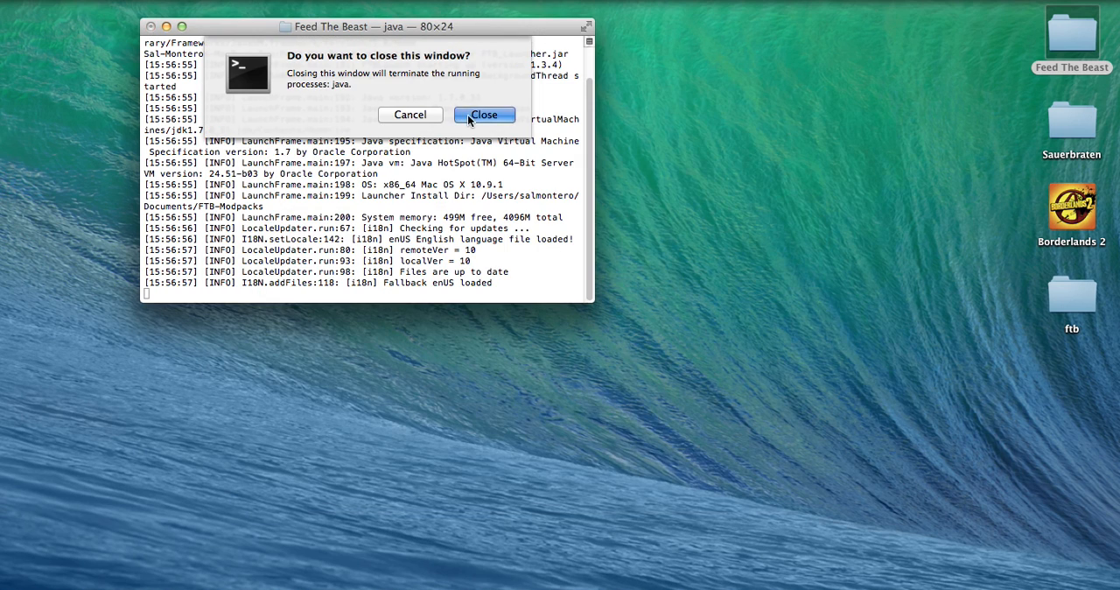
{"action": "left_click", "coordinate": [484, 115]}
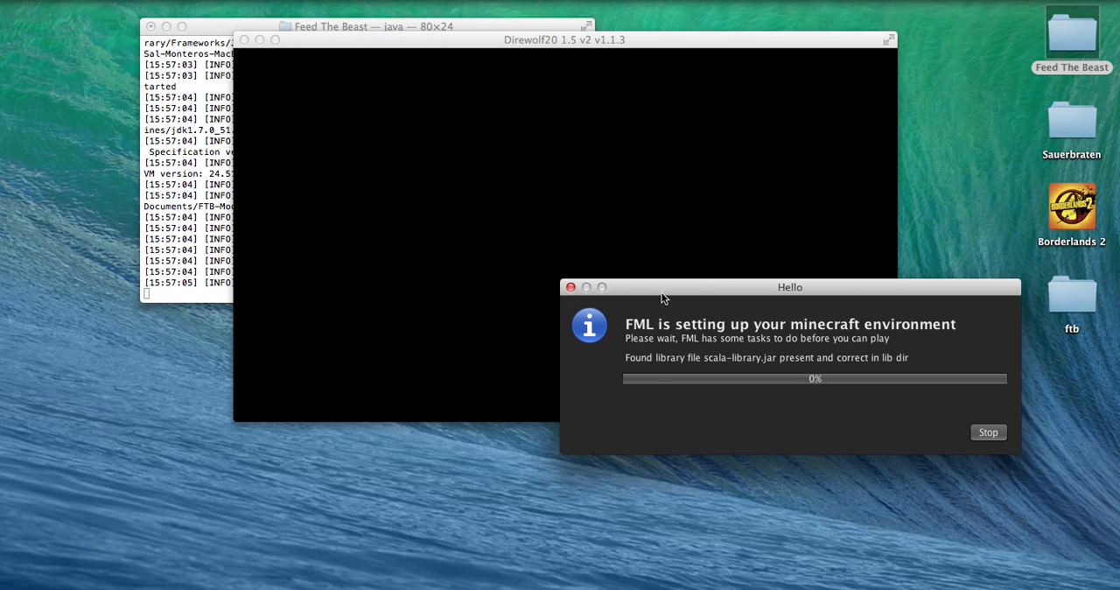
Step: Drag a window aside while Direwolf20 1.5 v2 finishes FML setup
{"action": "left_click_drag", "start_coordinate": [662, 298], "coordinate": [442, 160]}
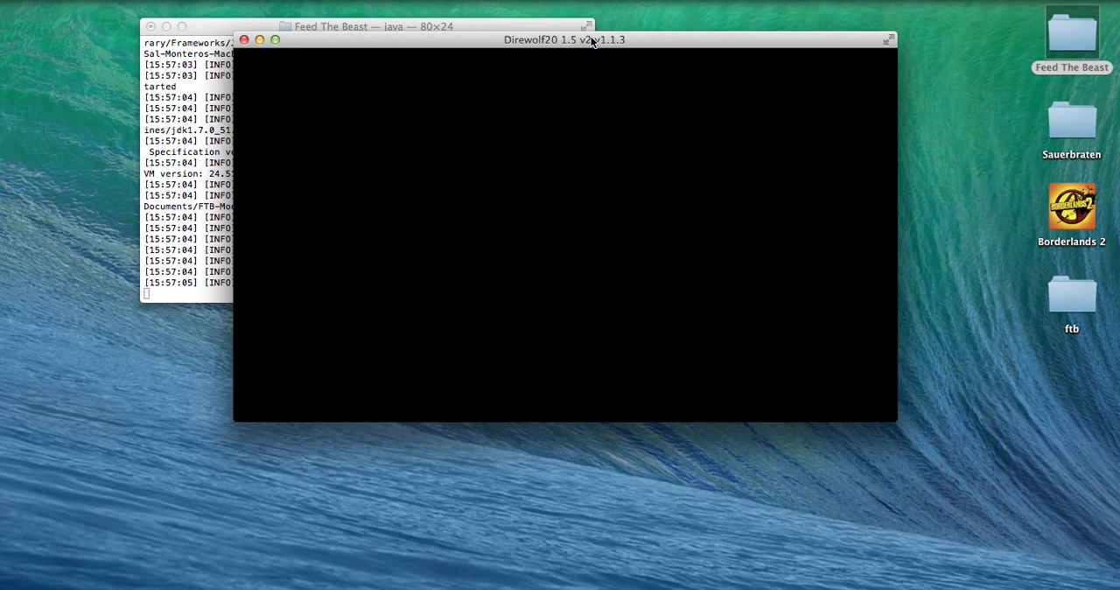
{"action": "mouse_move", "coordinate": [652, 237]}
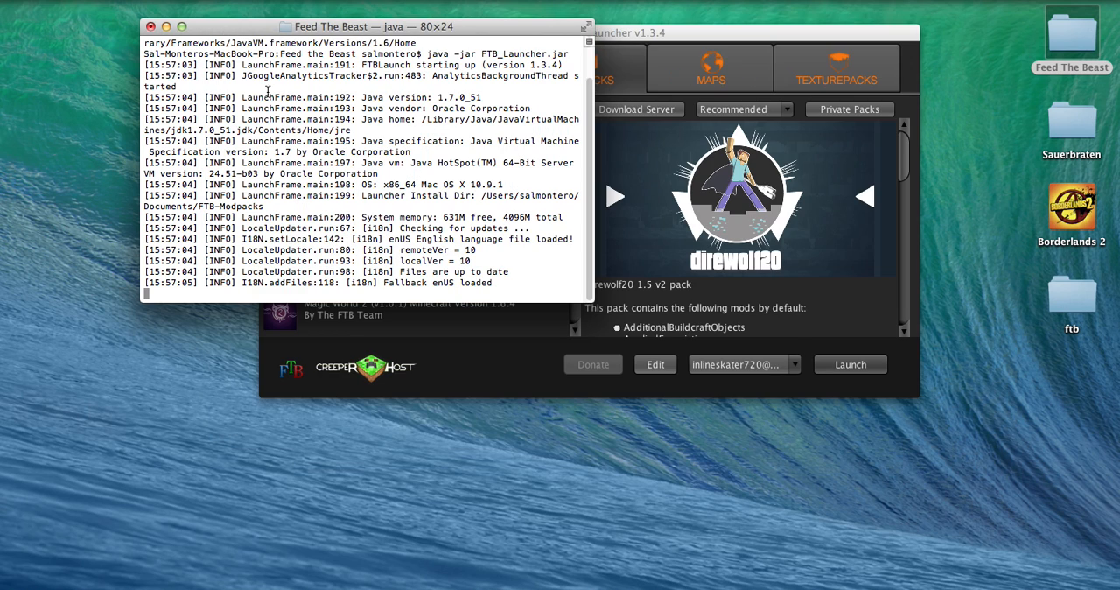
Step: Close the Terminal window and confirm terminating the java process
{"action": "left_click", "coordinate": [151, 26]}
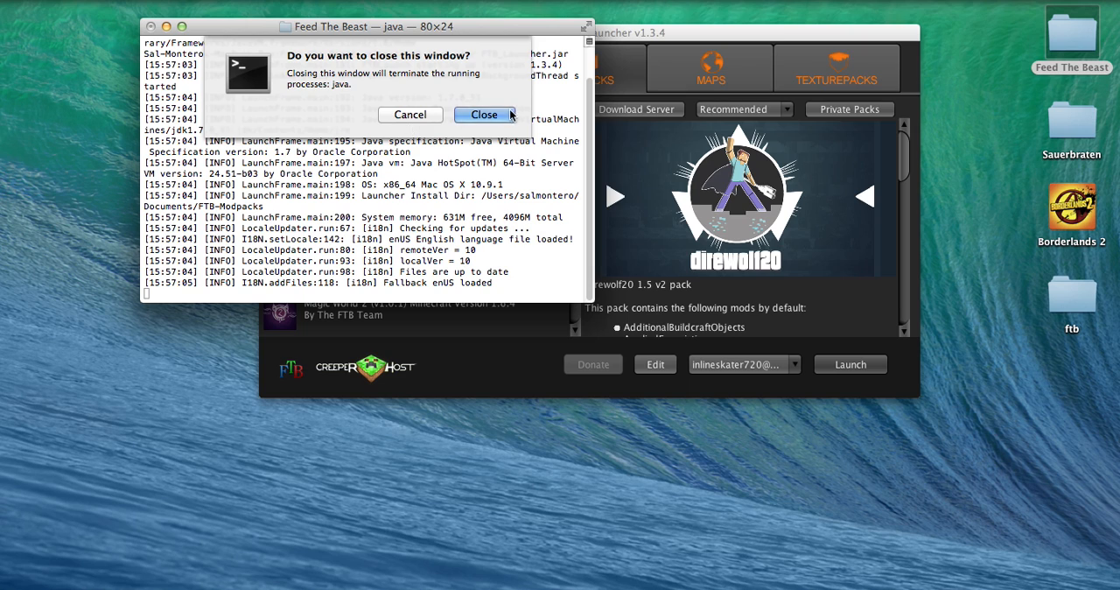
{"action": "left_click", "coordinate": [483, 115]}
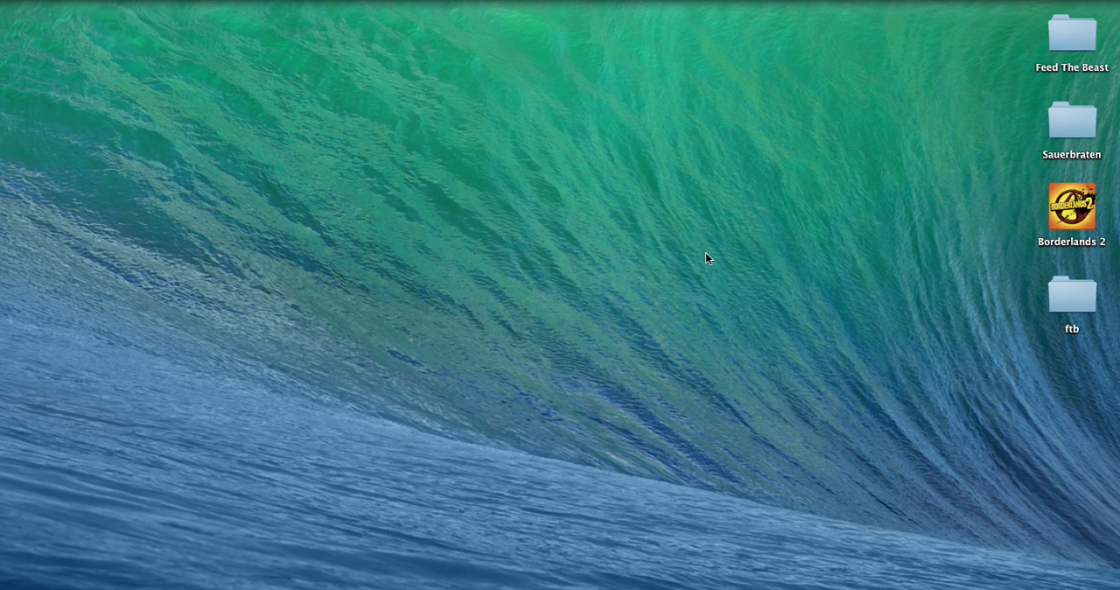
{"action": "mouse_move", "coordinate": [977, 252]}
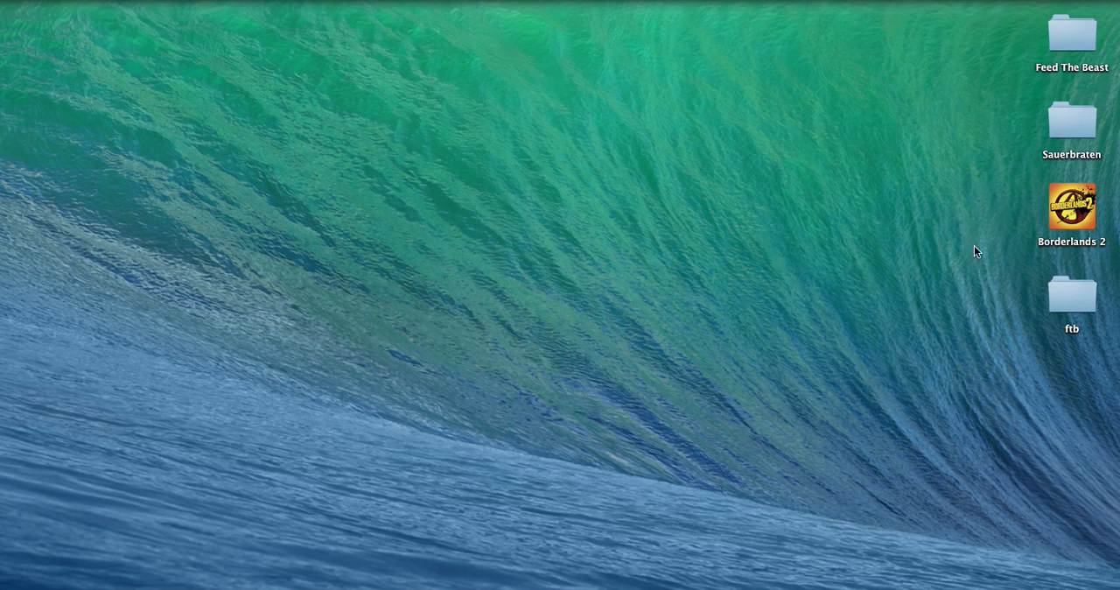
{"action": "mouse_move", "coordinate": [814, 2]}
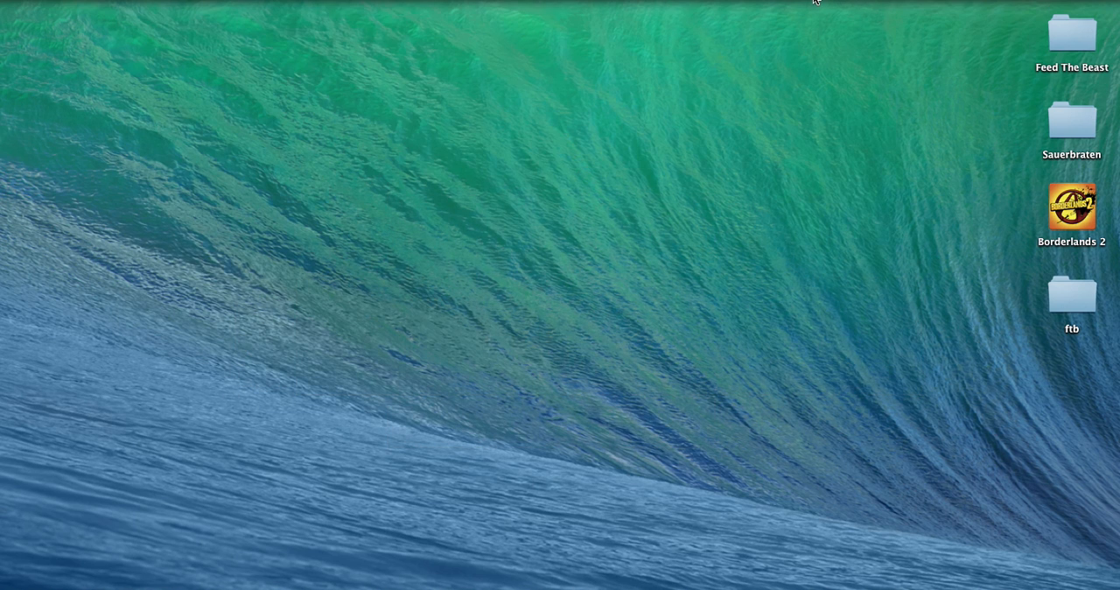